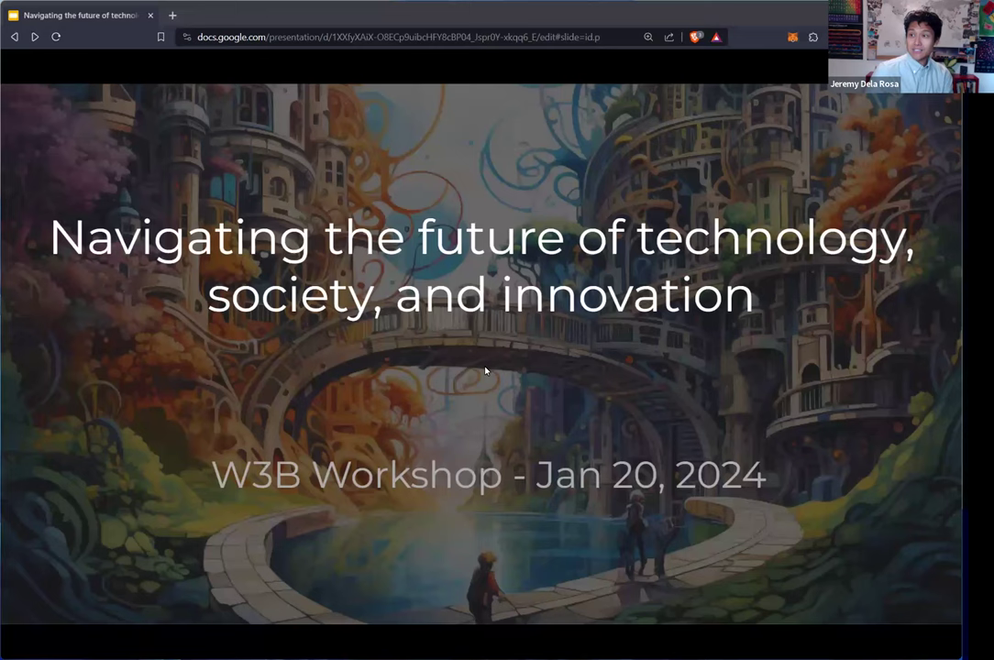
- Advance the slideshow from the workshop title slide to the speaker's intro slide
key(Right)
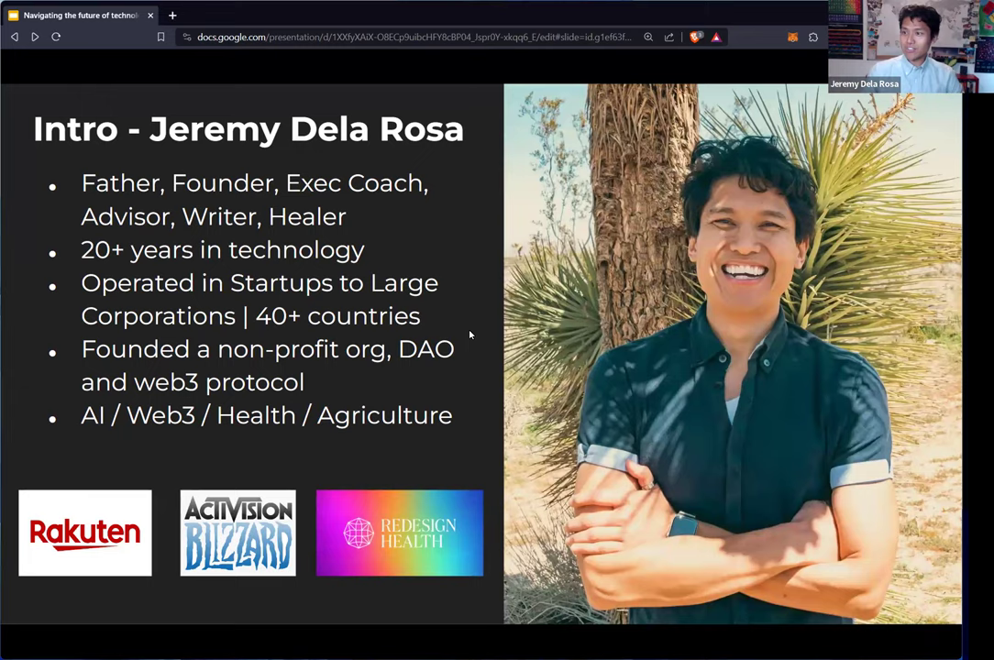
- Advance the slideshow to the 'Where do we stand today?' trends slide
key(right)
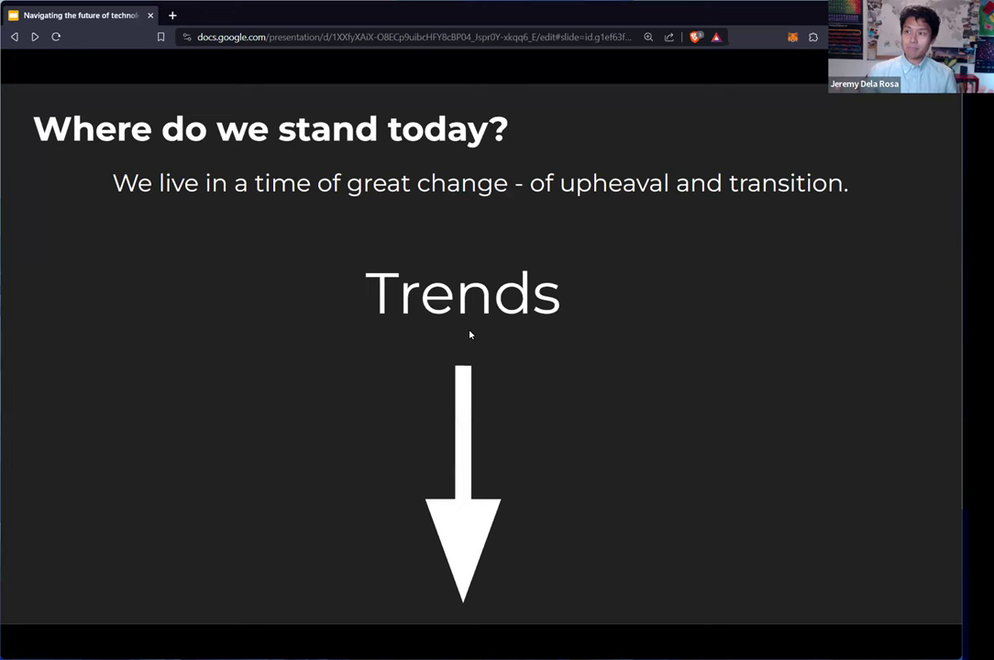
key(Right)
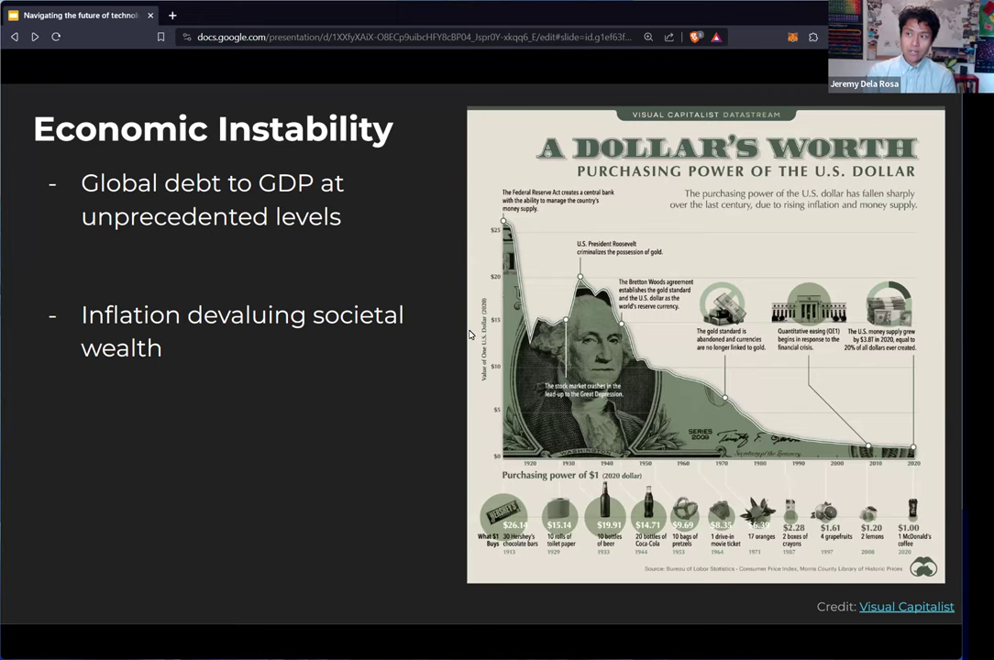
- Advance to the Political Upheaval slide with the 2018 Corruption Perceptions Index chart
key(Right)
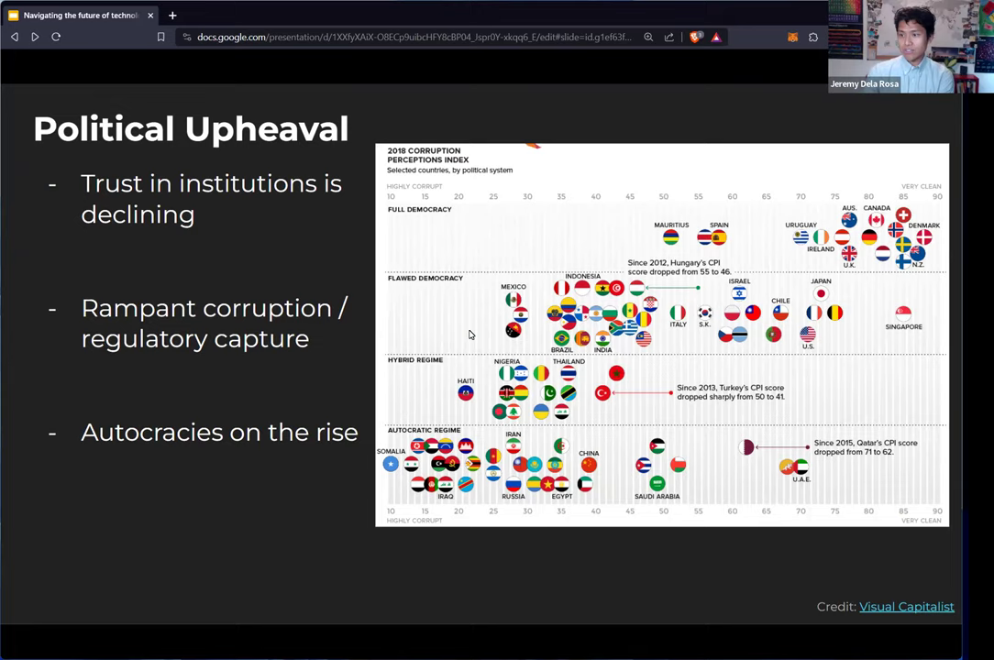
- Advance to the 'How do we get to that vision of the future?' slide
key(Right)
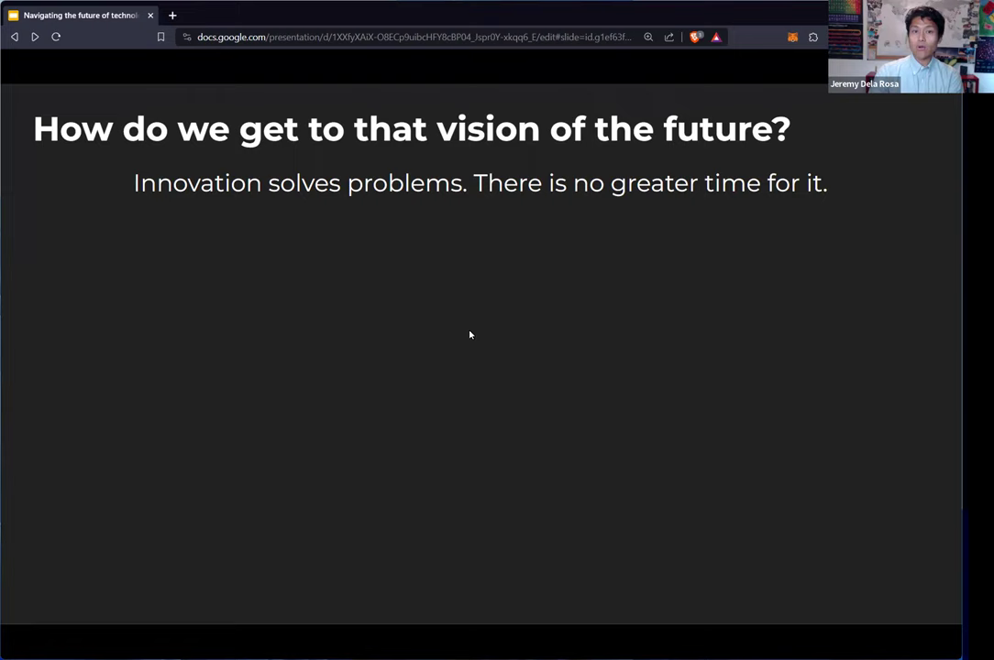
key(Right)
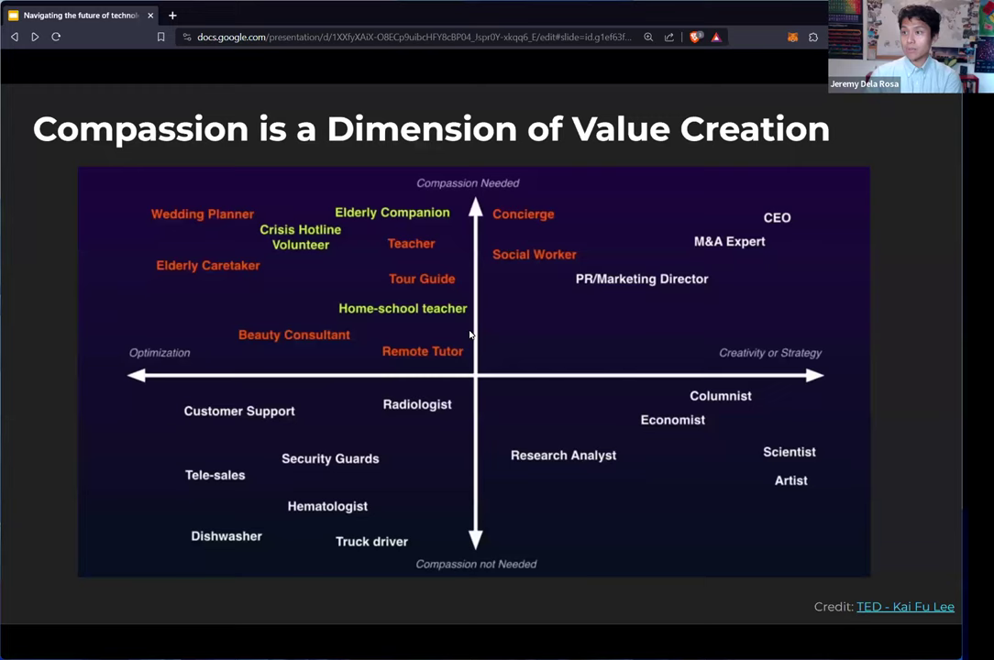
- Advance past the 'Compassion is a Dimension of Value Creation' slide toward the closing 'Let's Talk' slide
key(Right)
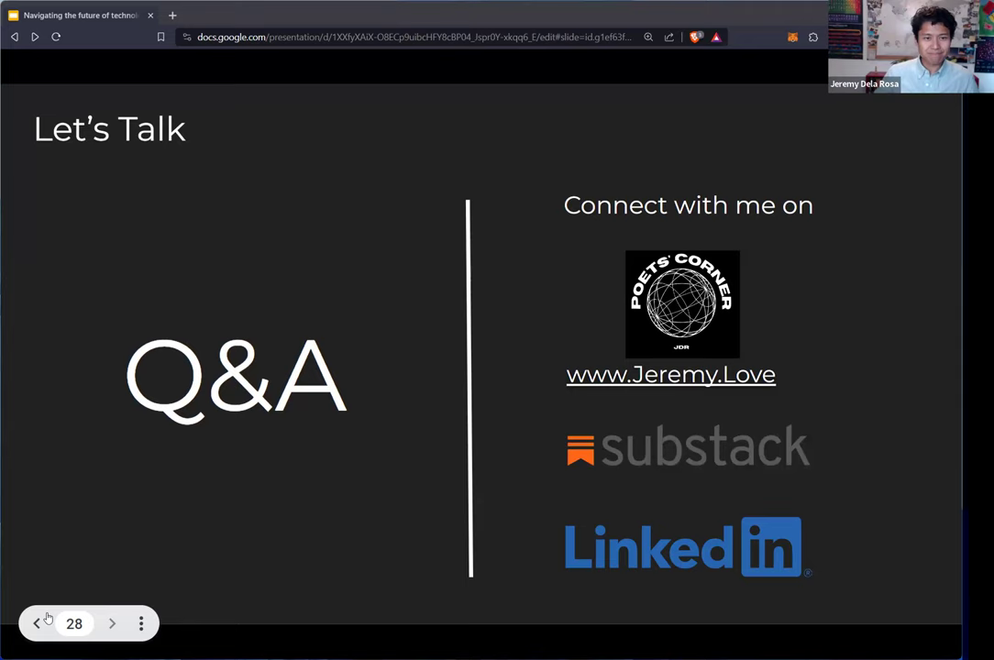
mouse_move(262, 379)
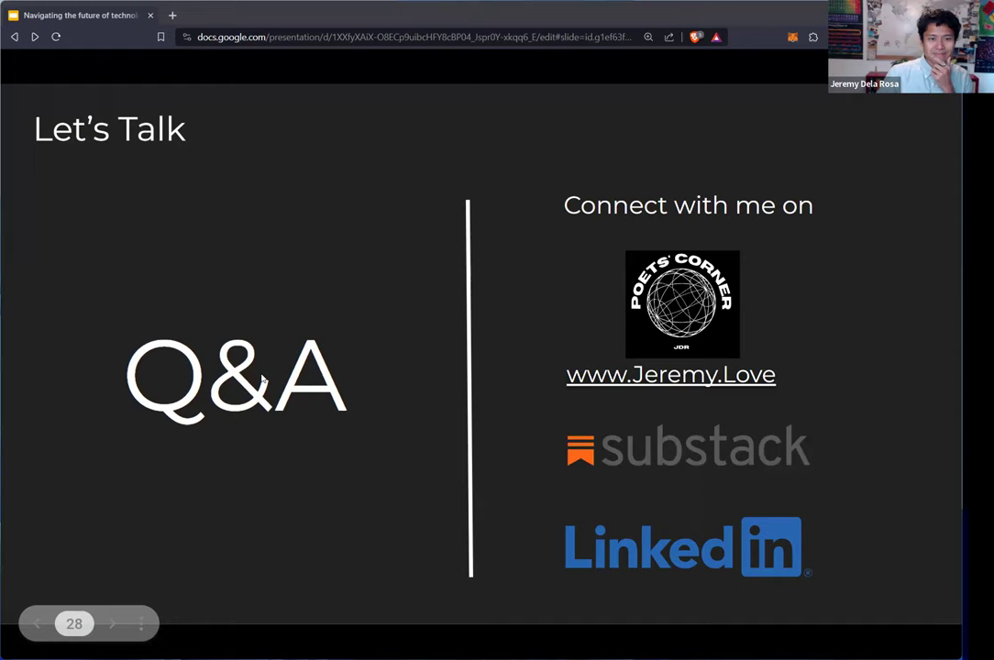